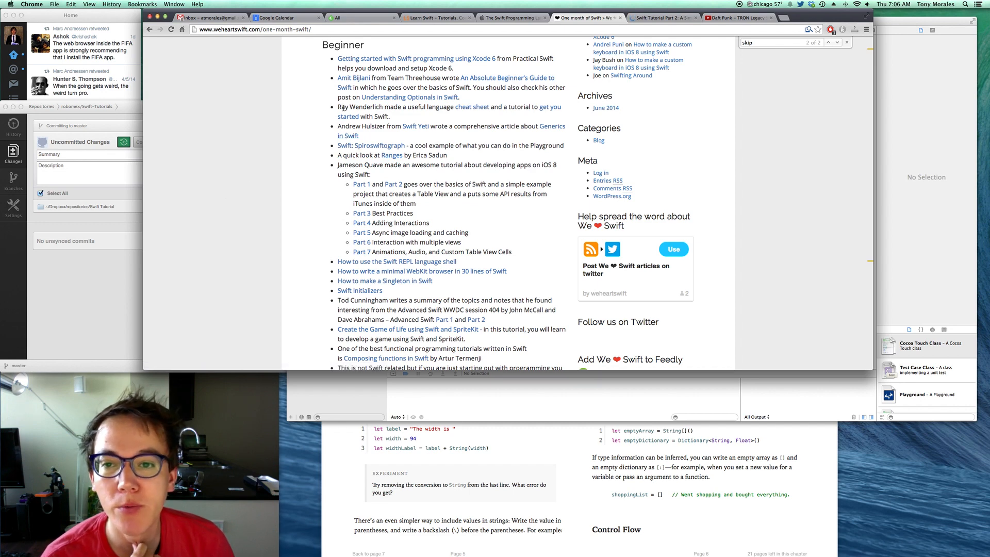
- Switch Chrome to the raywenderlich.com 'Swift Tutorial Part 2: A Simple iOS App' tab
click(663, 17)
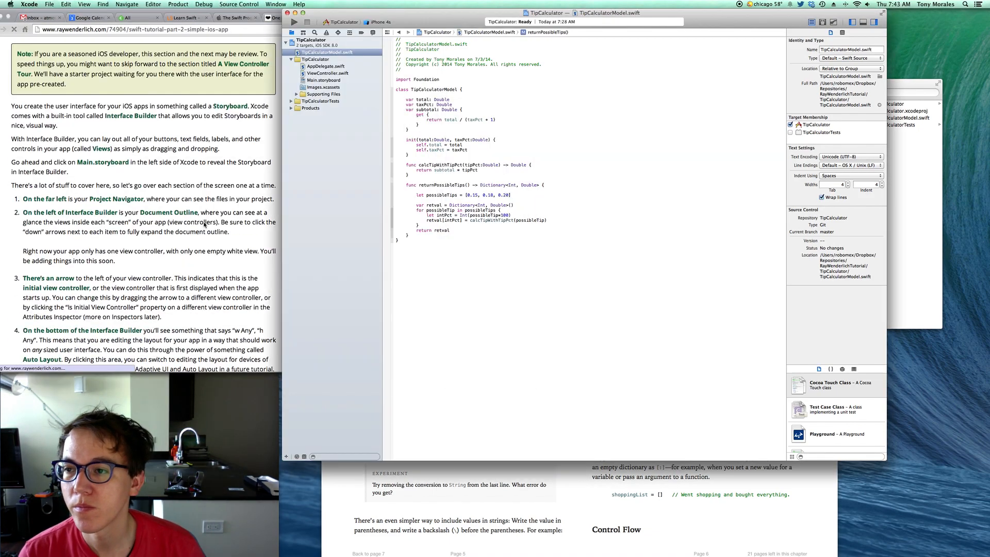
click(323, 80)
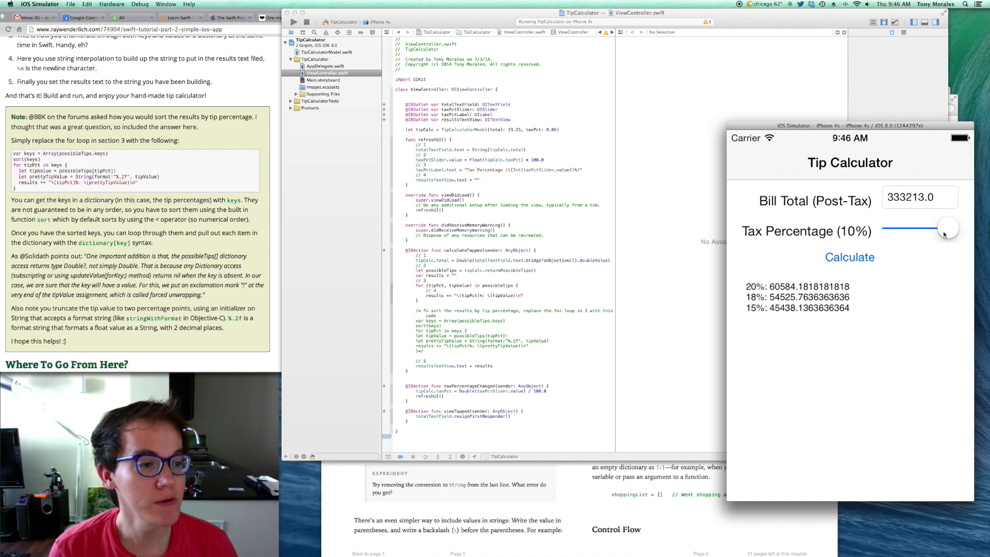
- Try tax rates of 5%, 4%, 2% and 7%, calculate tips at 7%, then set tax to 3%
drag(947, 227, 920, 227)
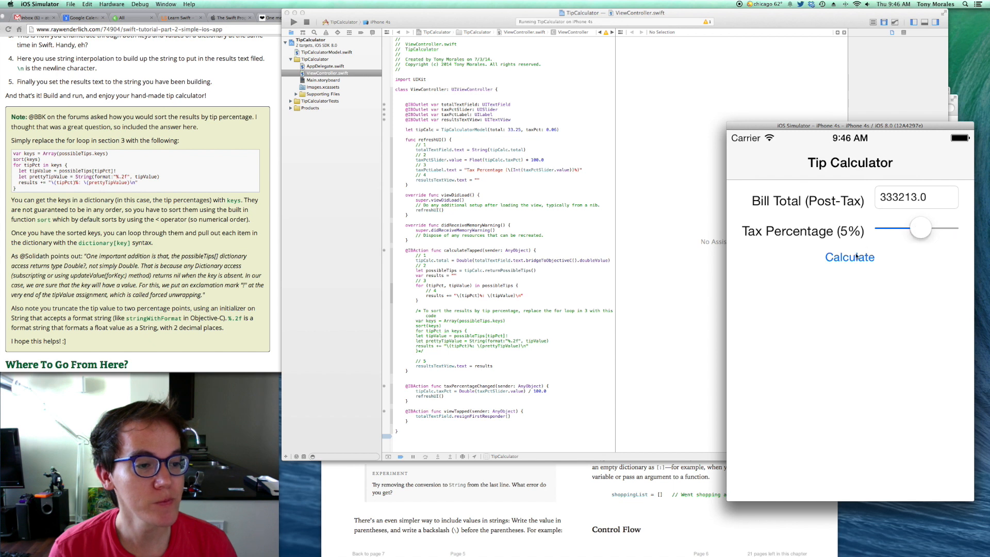
drag(920, 227, 914, 230)
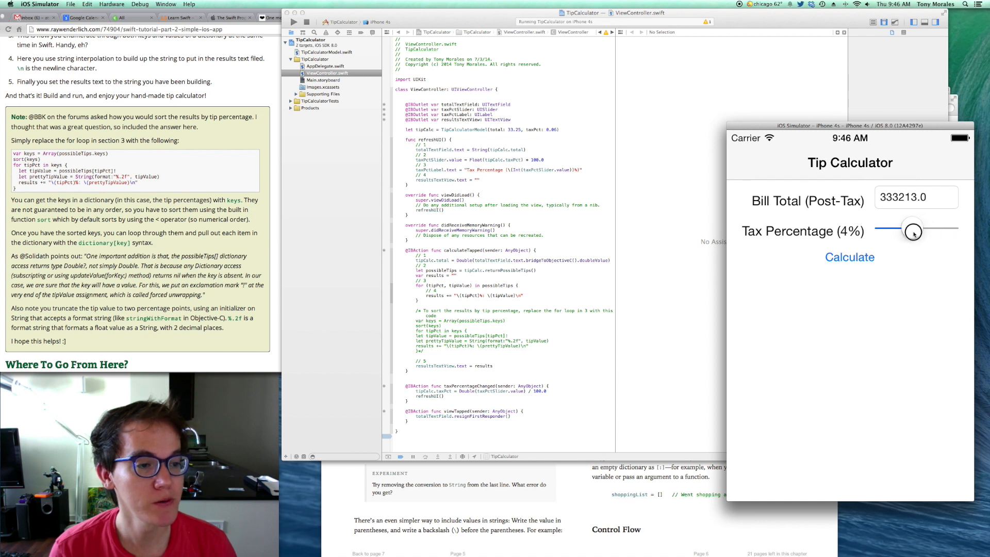
drag(914, 228, 896, 229)
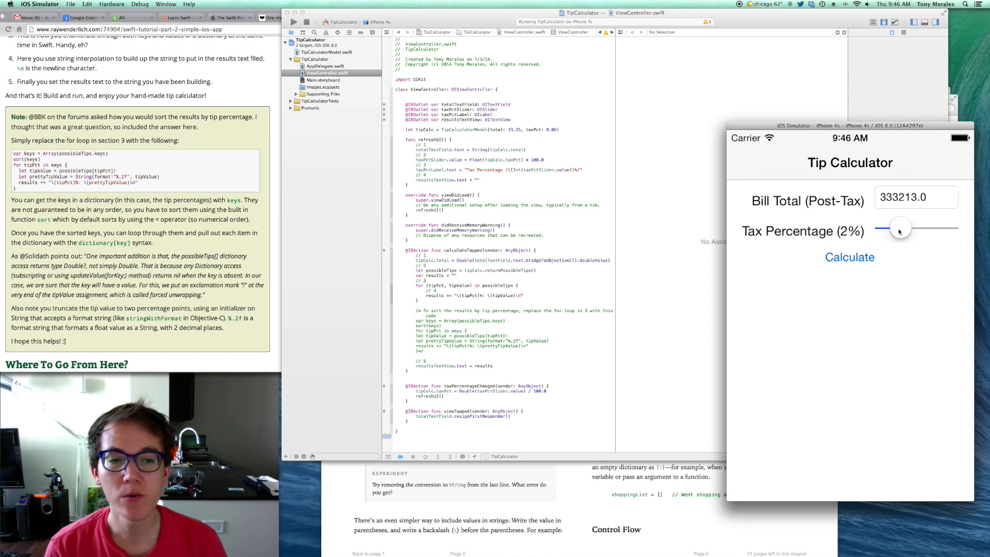
drag(898, 229, 936, 228)
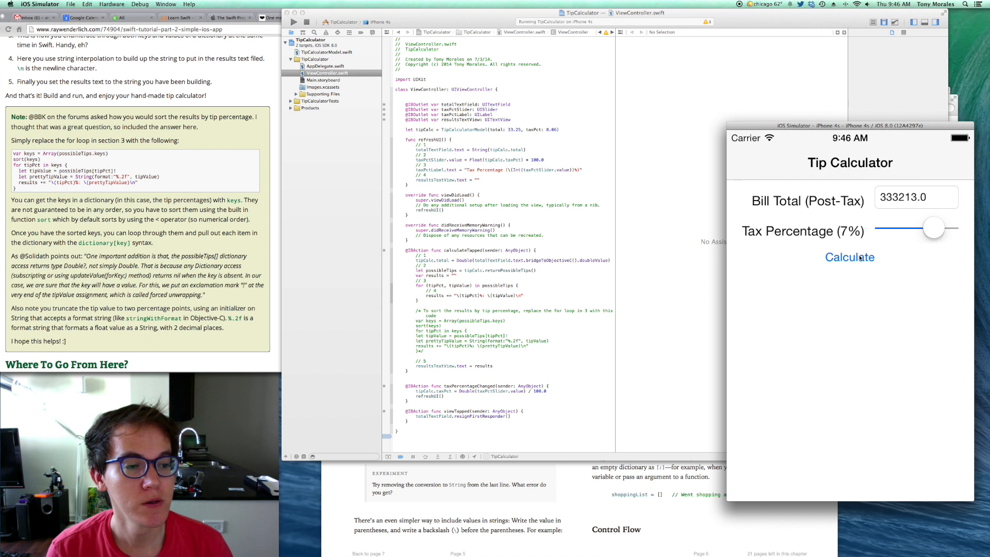
click(848, 257)
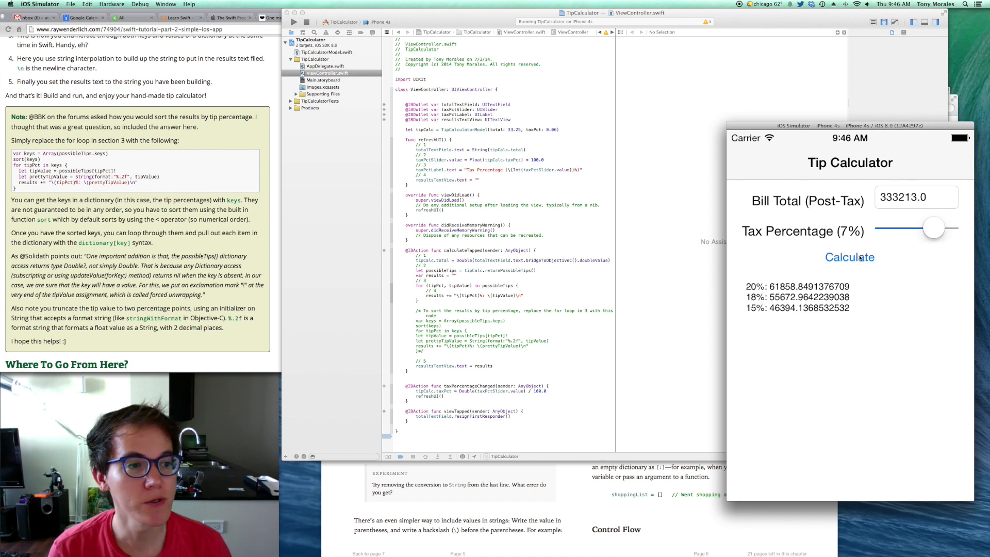
drag(934, 228, 901, 227)
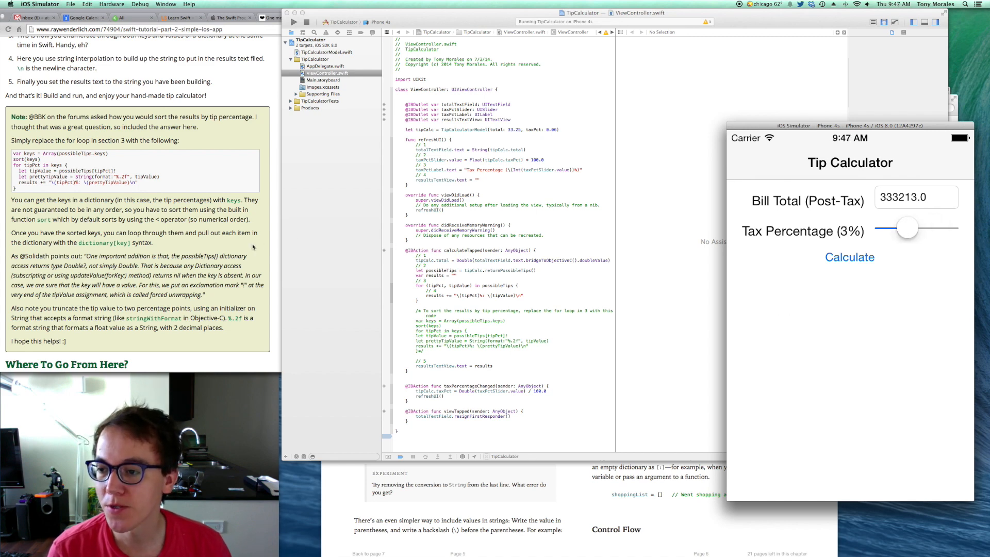
scroll(down, 3)
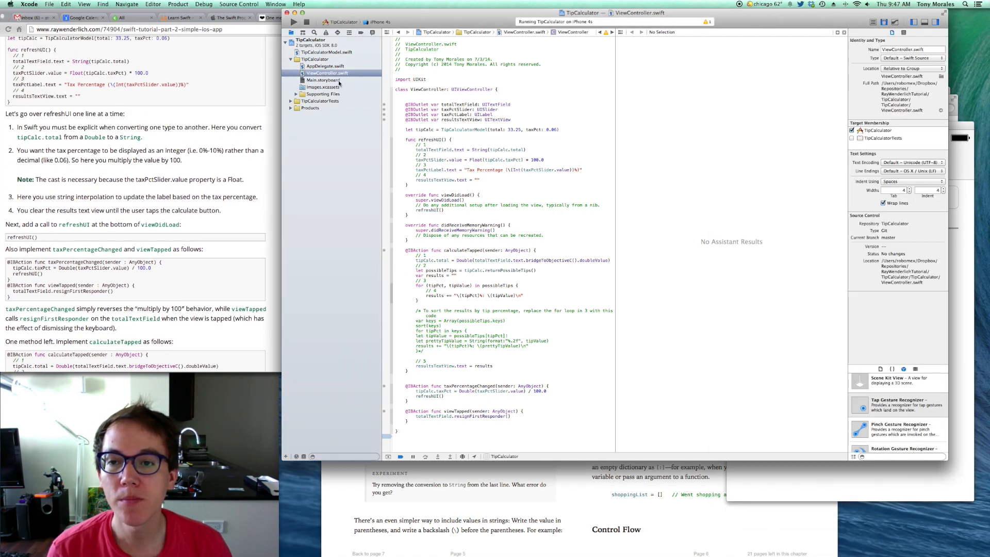
- Open Main.storyboard from the project navigator
click(323, 80)
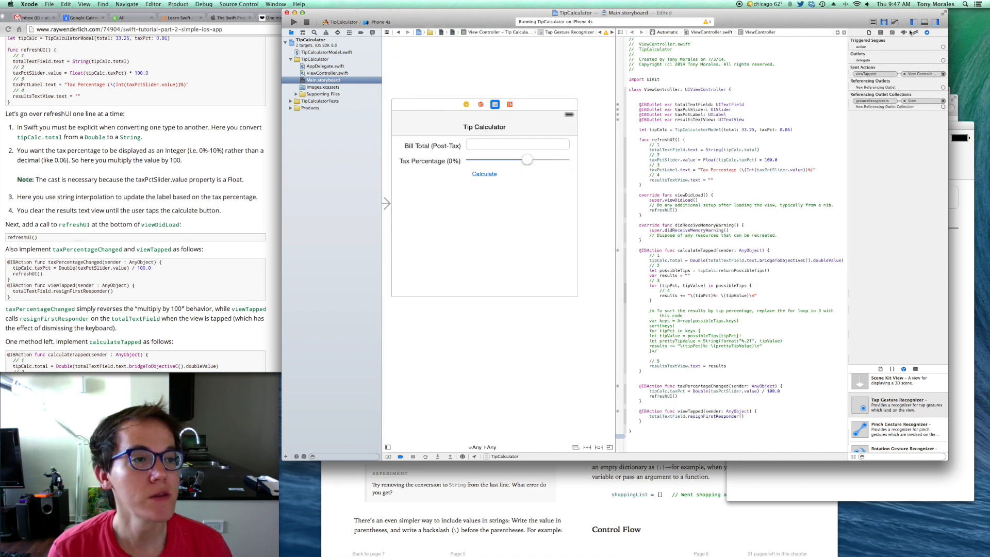
mouse_move(928, 33)
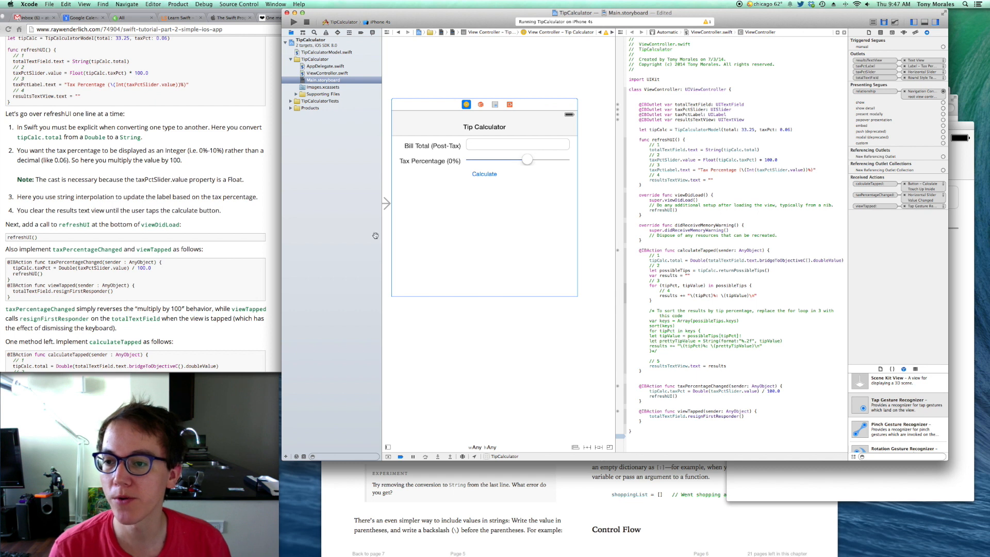
mouse_move(231, 167)
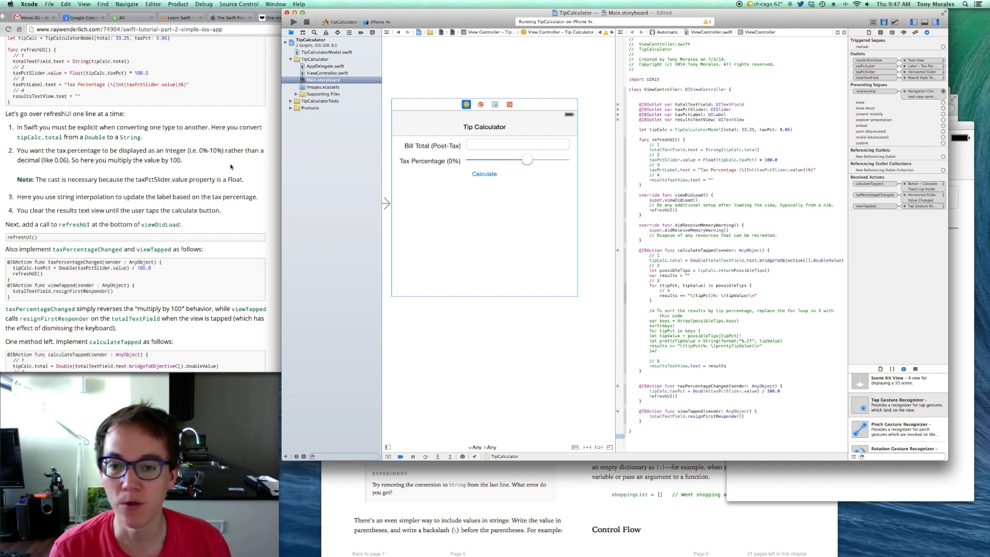